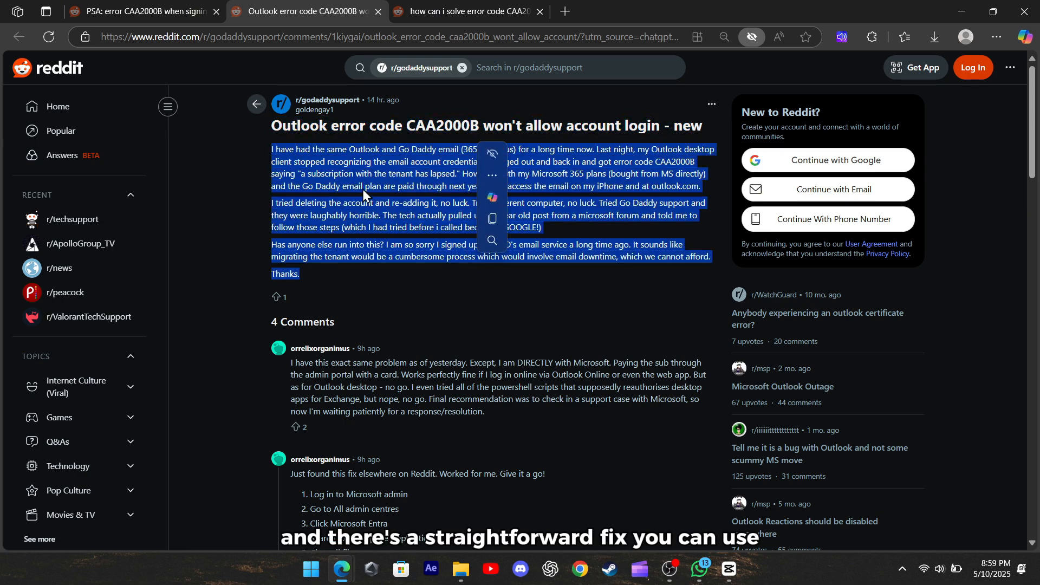
Step: Clear the post highlight and switch to the 'how can i solve error code CAA2000B?' tab
left_click(223, 195)
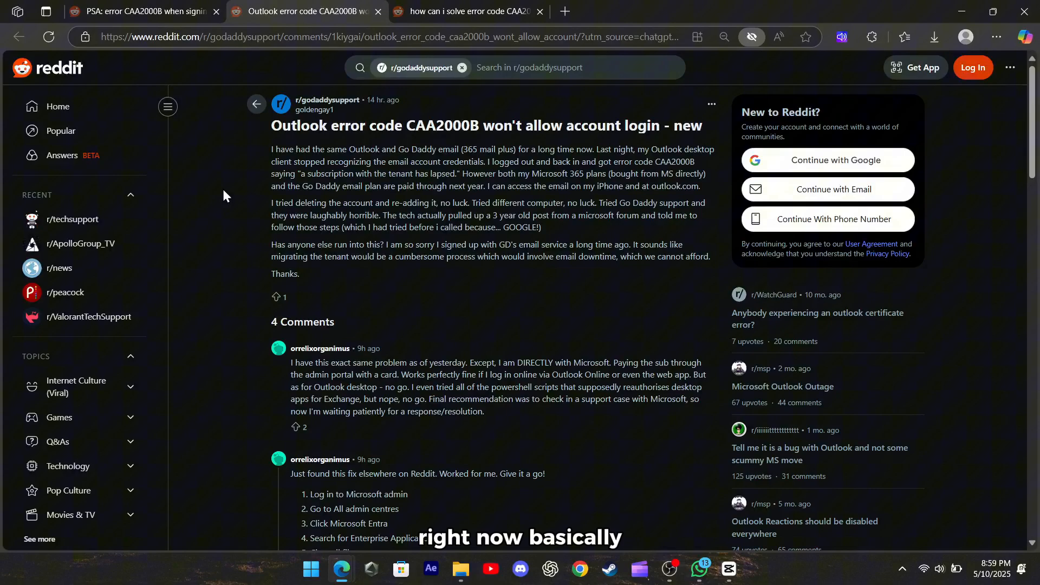
left_click(464, 11)
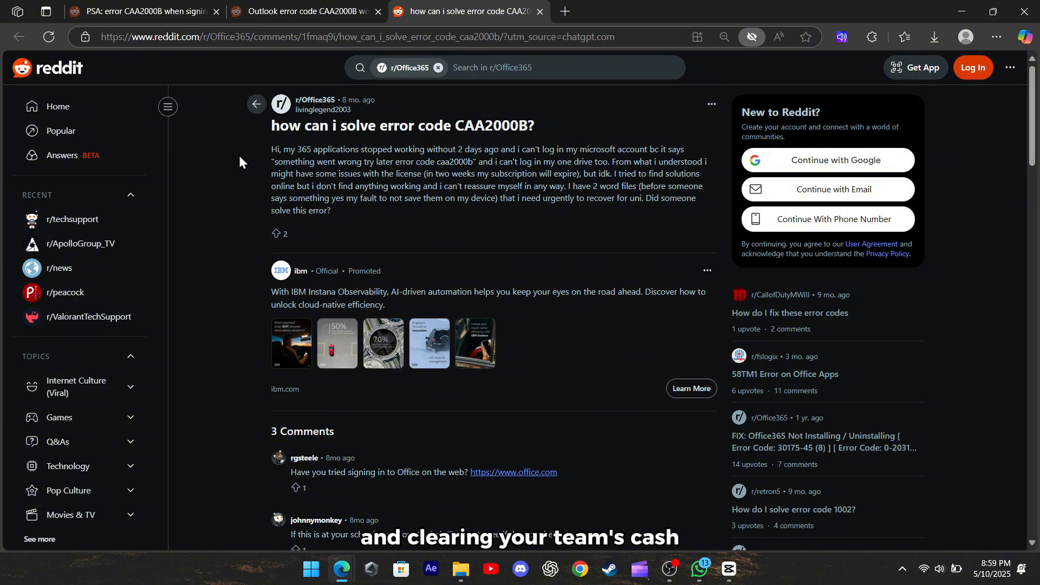
Step: Read the r/sysadmin PSA guide, then return to the GoDaddy thread's eight-step Entra fix
left_click(133, 12)
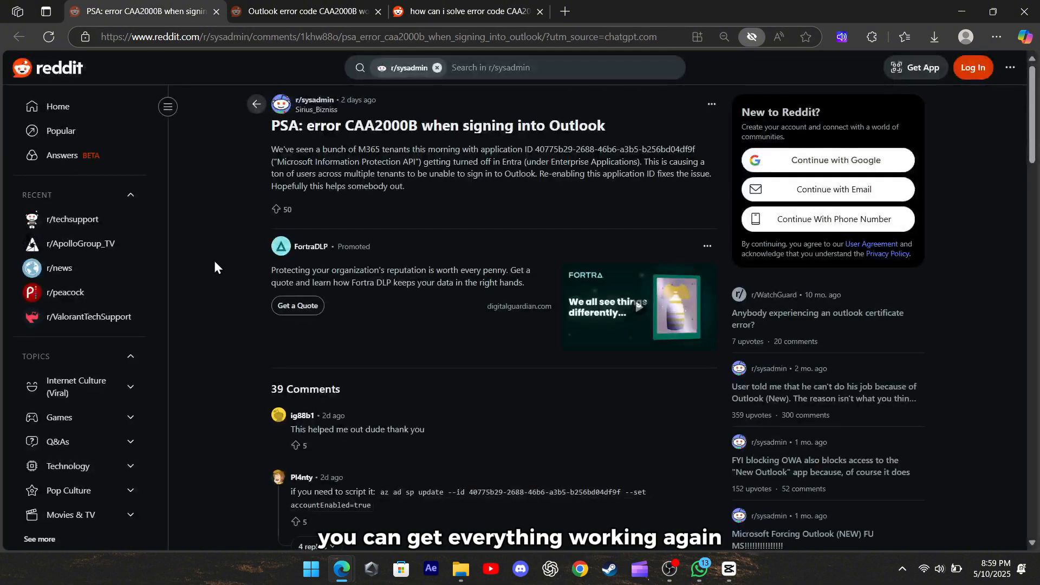
scroll("down", 3)
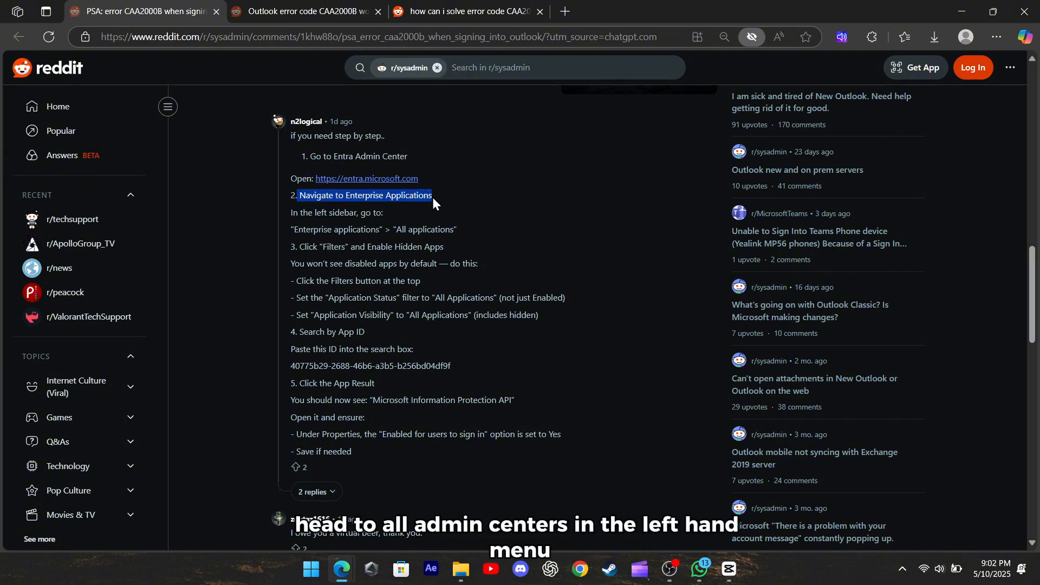
mouse_move(251, 215)
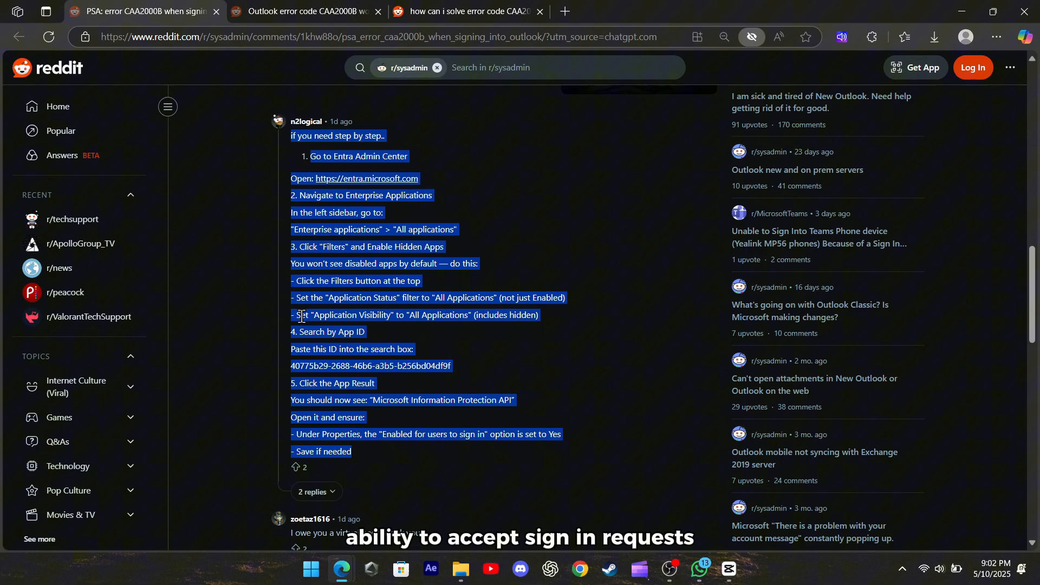
left_click(233, 254)
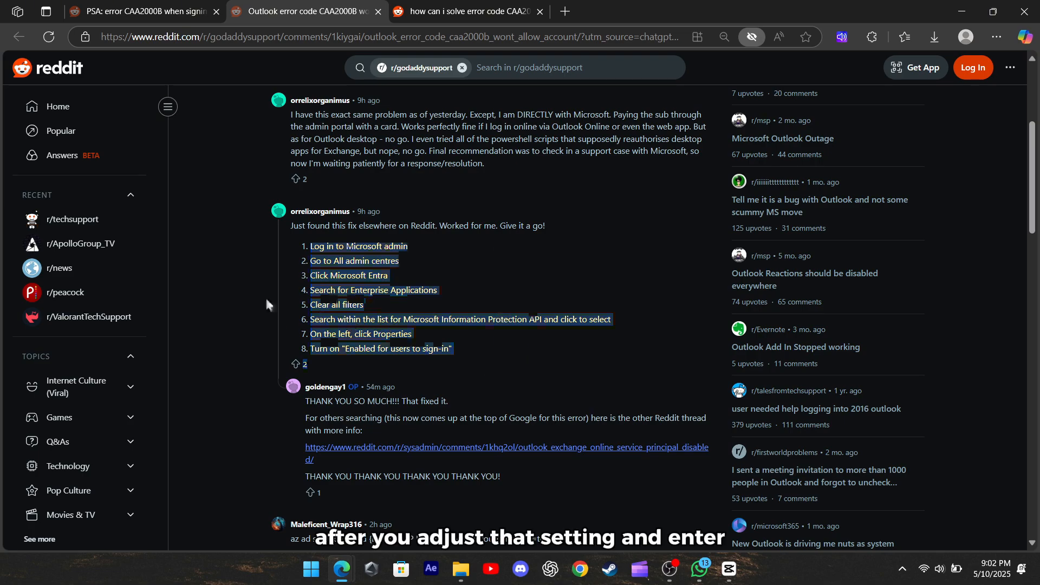
Step: Read the r/Office365 thread's comments on web sign-in, IT help, and clearing Teams cache
left_click(465, 11)
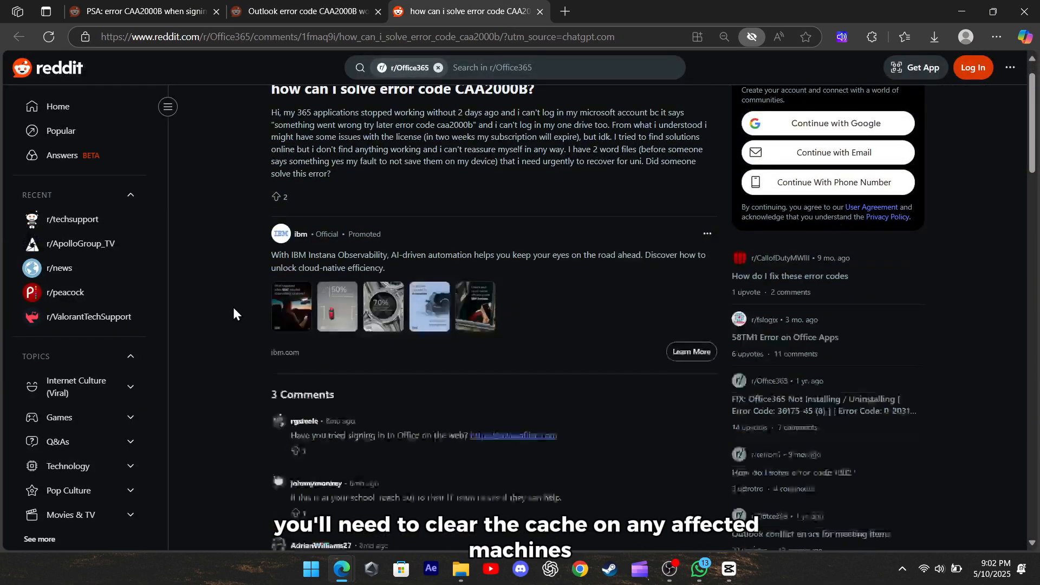
scroll("down", 3)
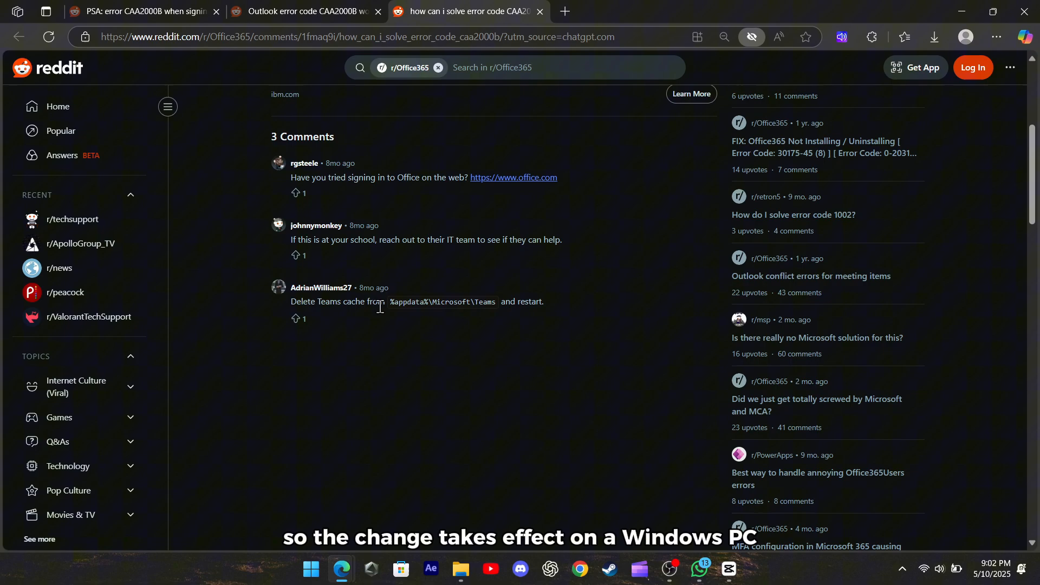
scroll("up", 3)
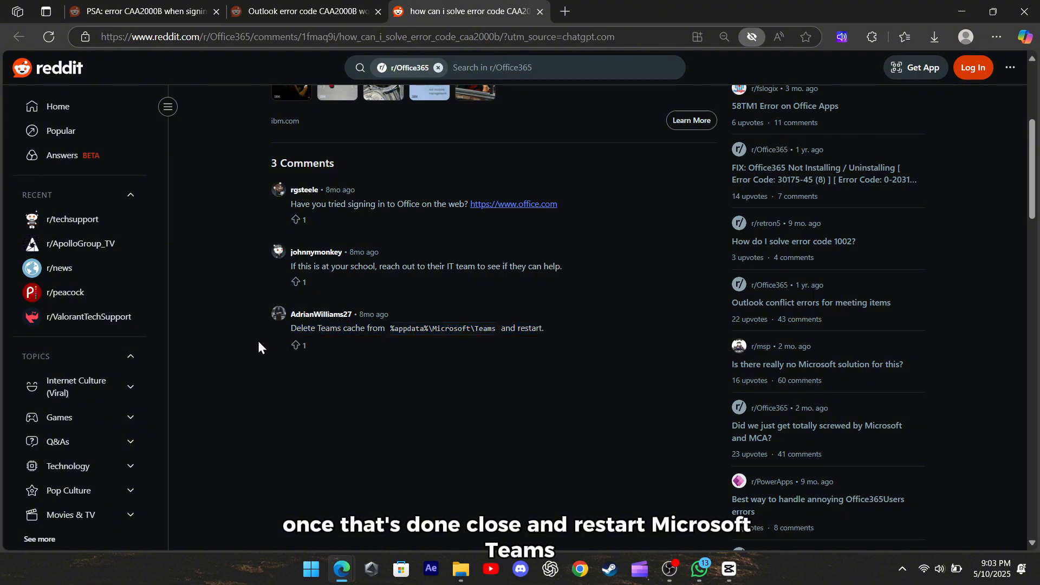
mouse_move(245, 345)
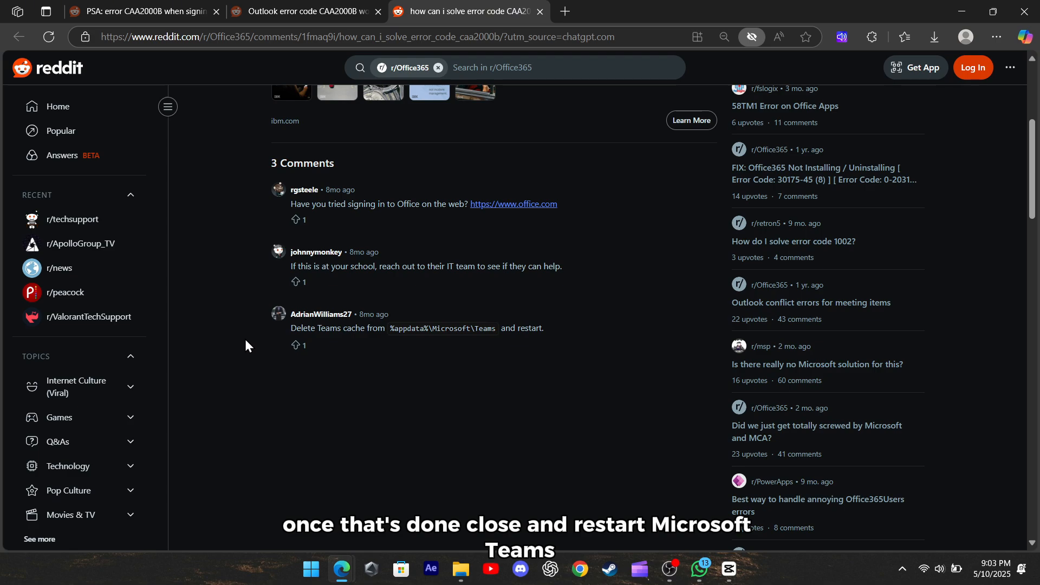
scroll("up", 3)
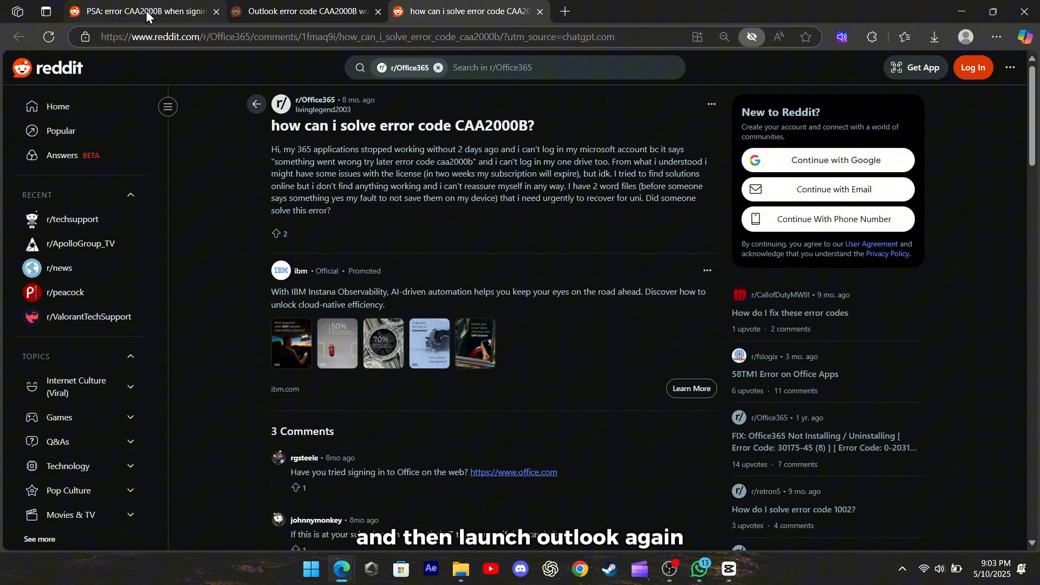
Step: Return to the PSA thread and highlight the 'same issue, same fix' comment
left_click(130, 12)
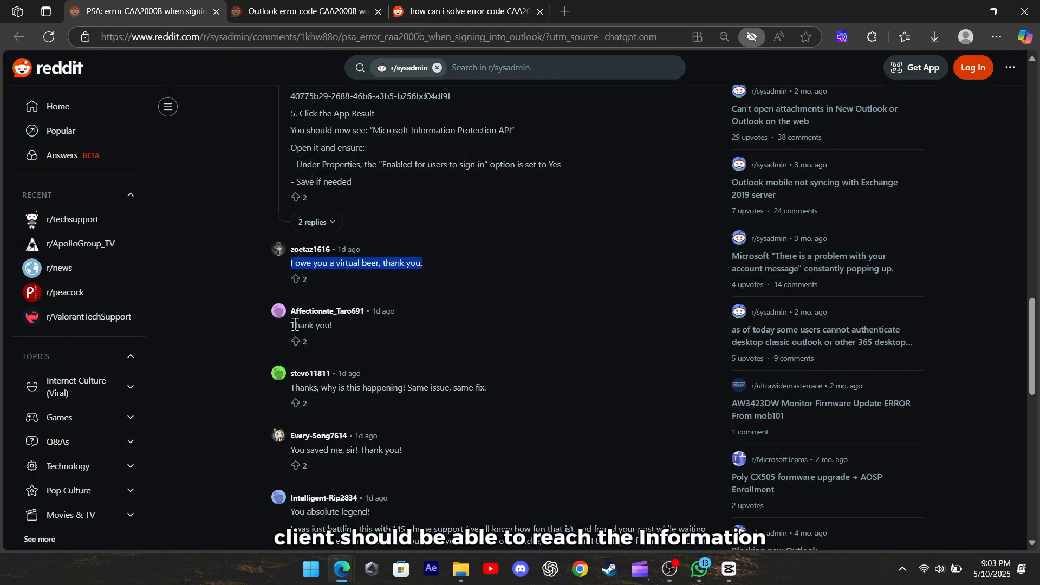
scroll("down", 3)
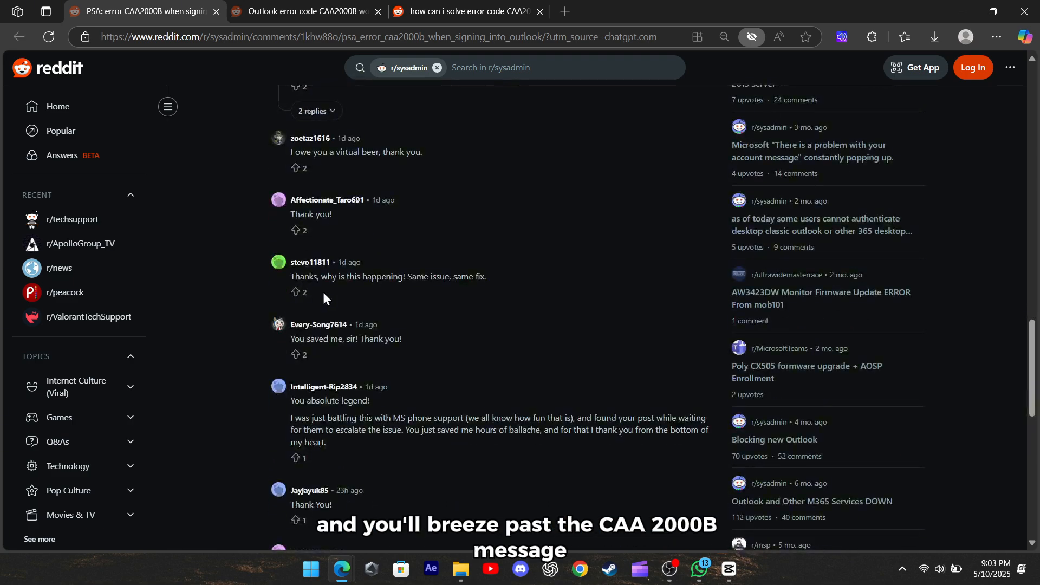
triple_click(388, 276)
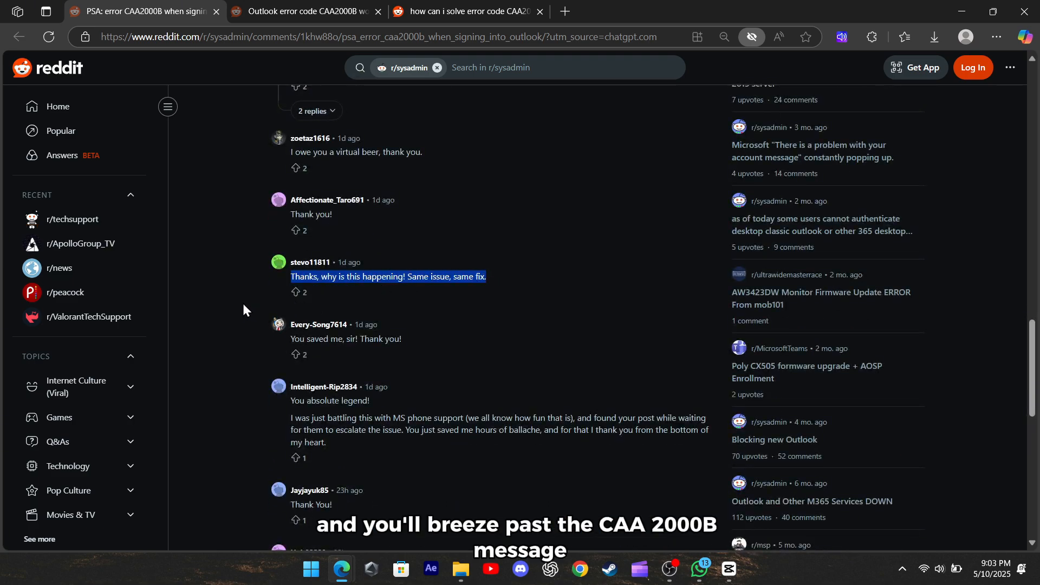
scroll("down", 3)
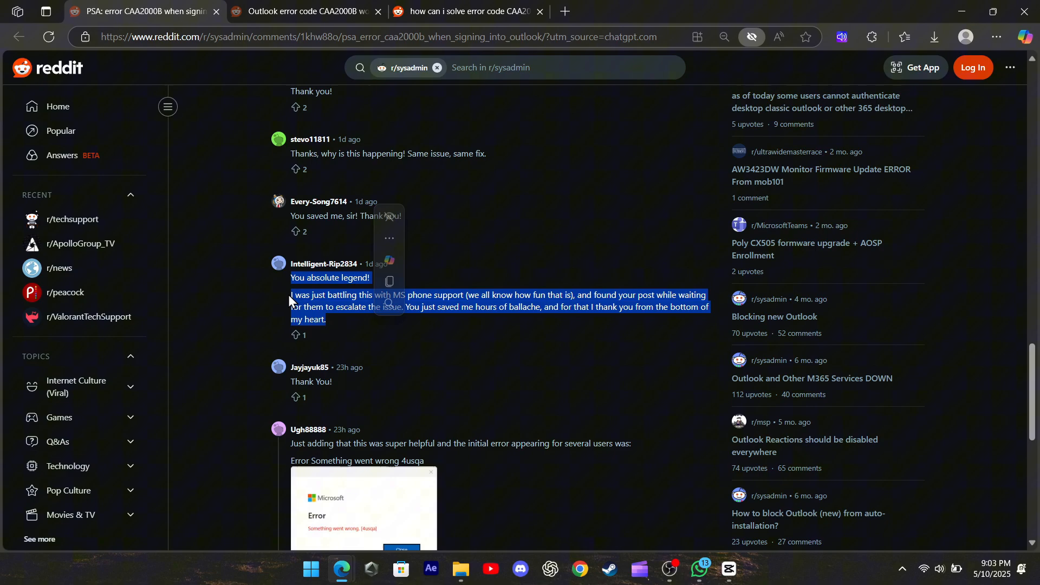
left_click(239, 310)
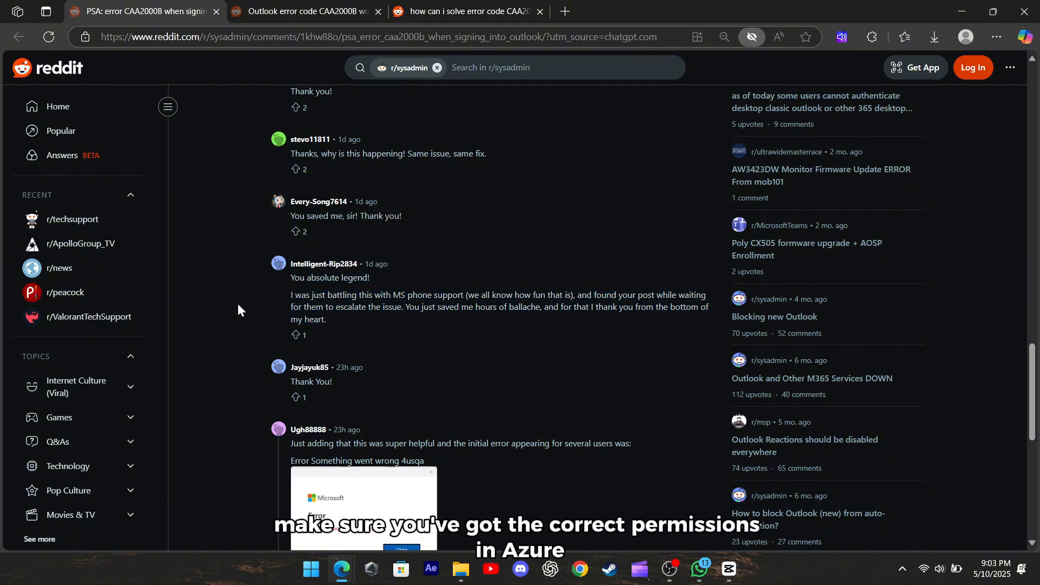
Step: Scroll further through the thank-you comments, highlighting another one along the way
scroll("down", 3)
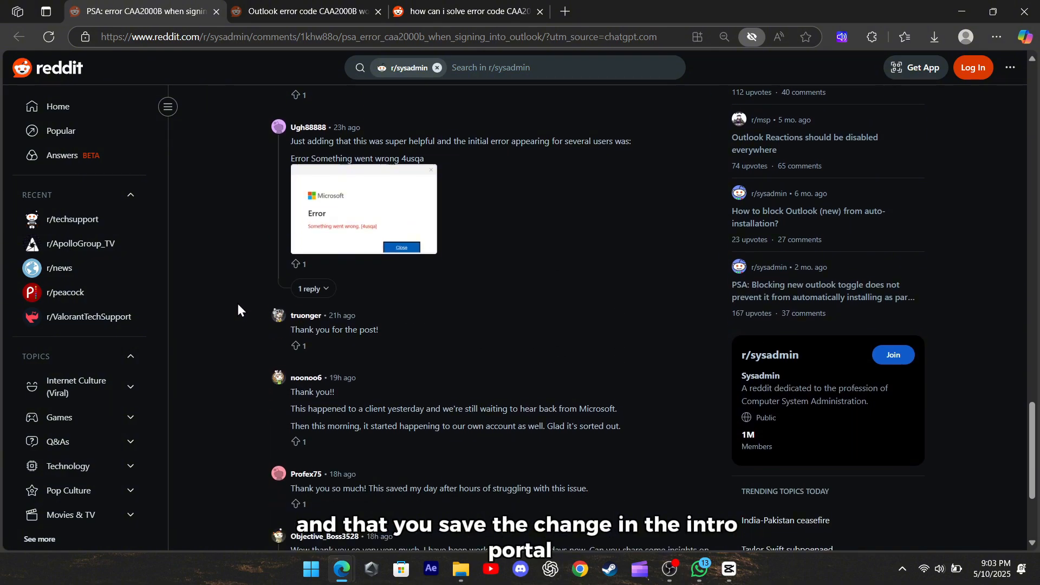
scroll("down", 3)
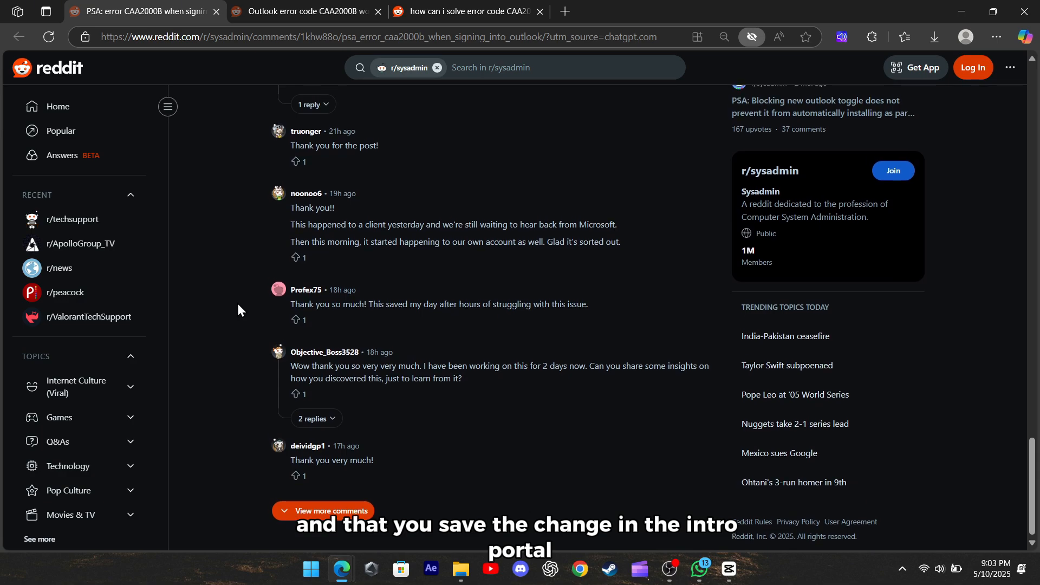
triple_click(438, 304)
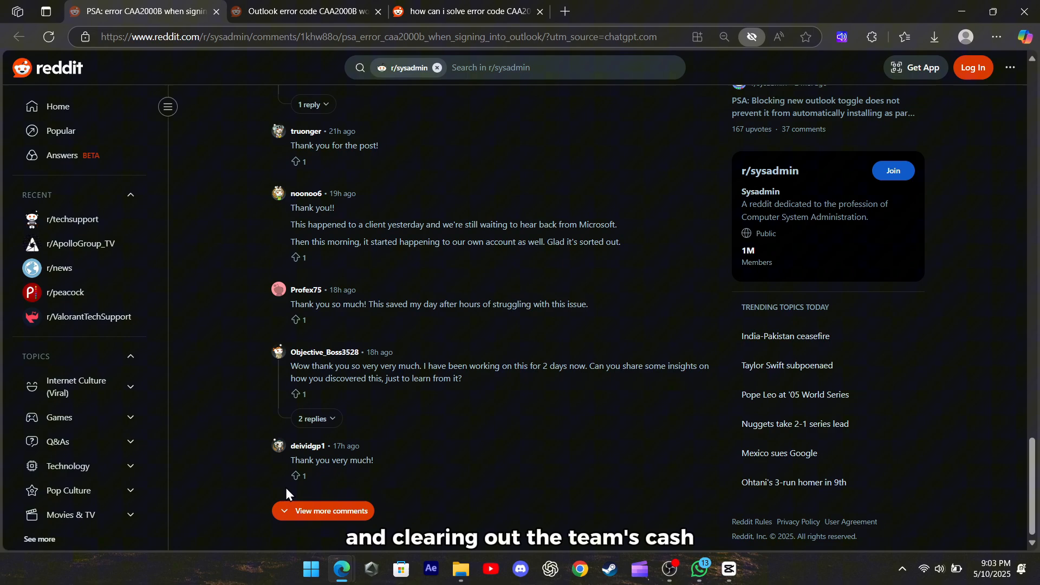
scroll("down", 3)
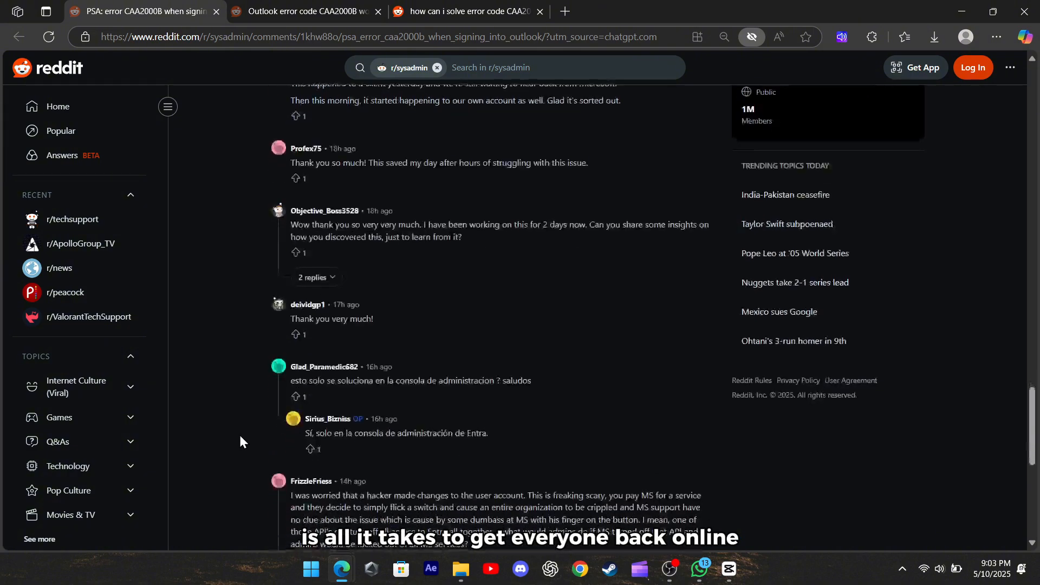
scroll("down", 3)
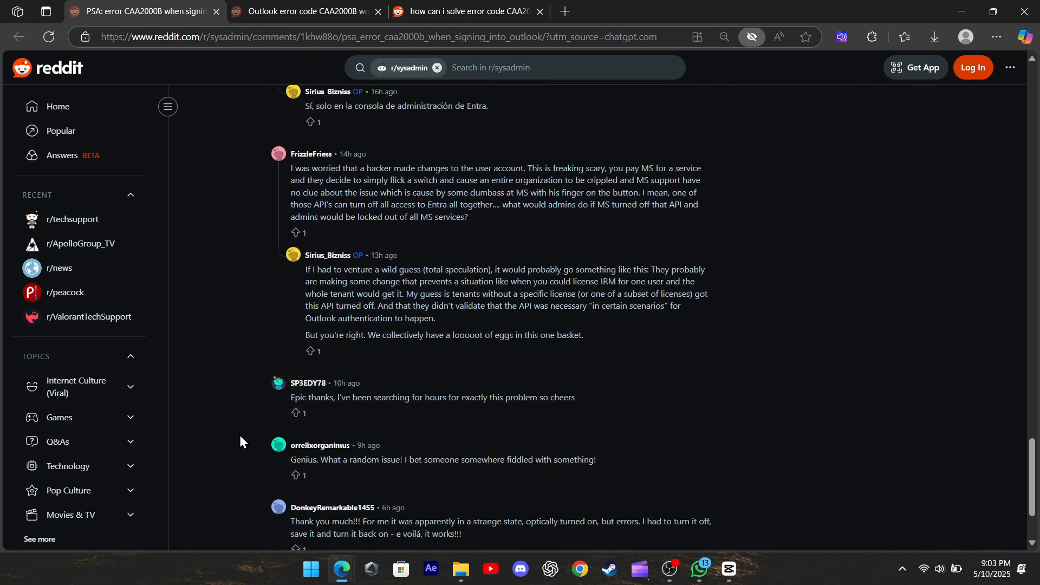